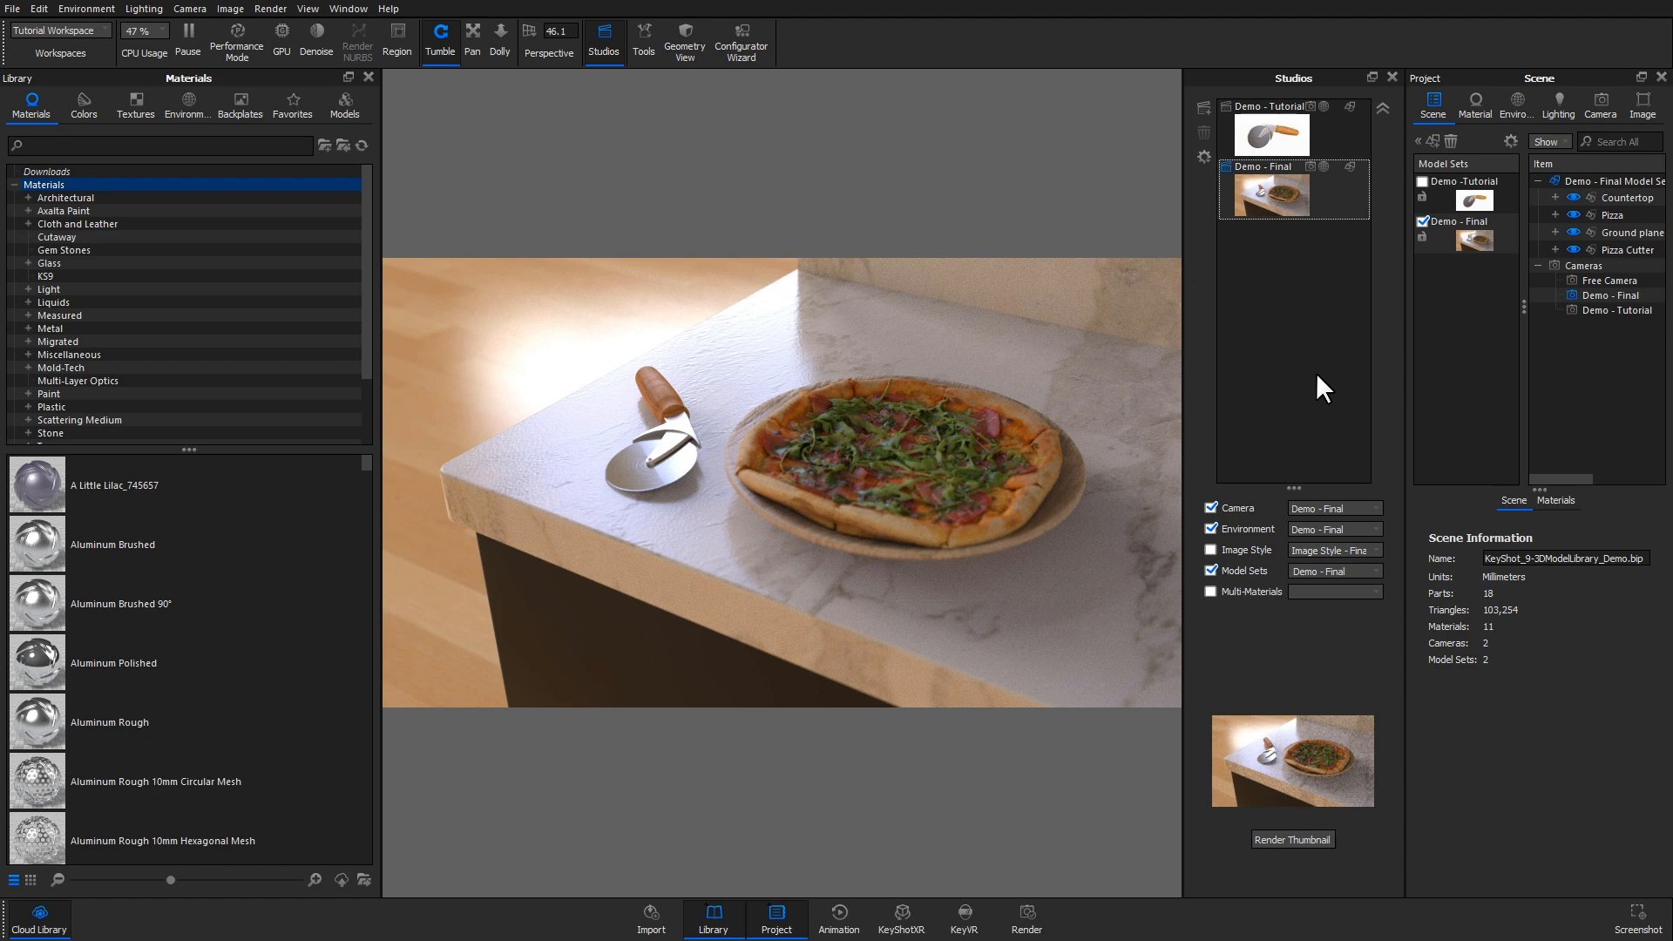
{"action": "mouse_move", "coordinate": [58, 84]}
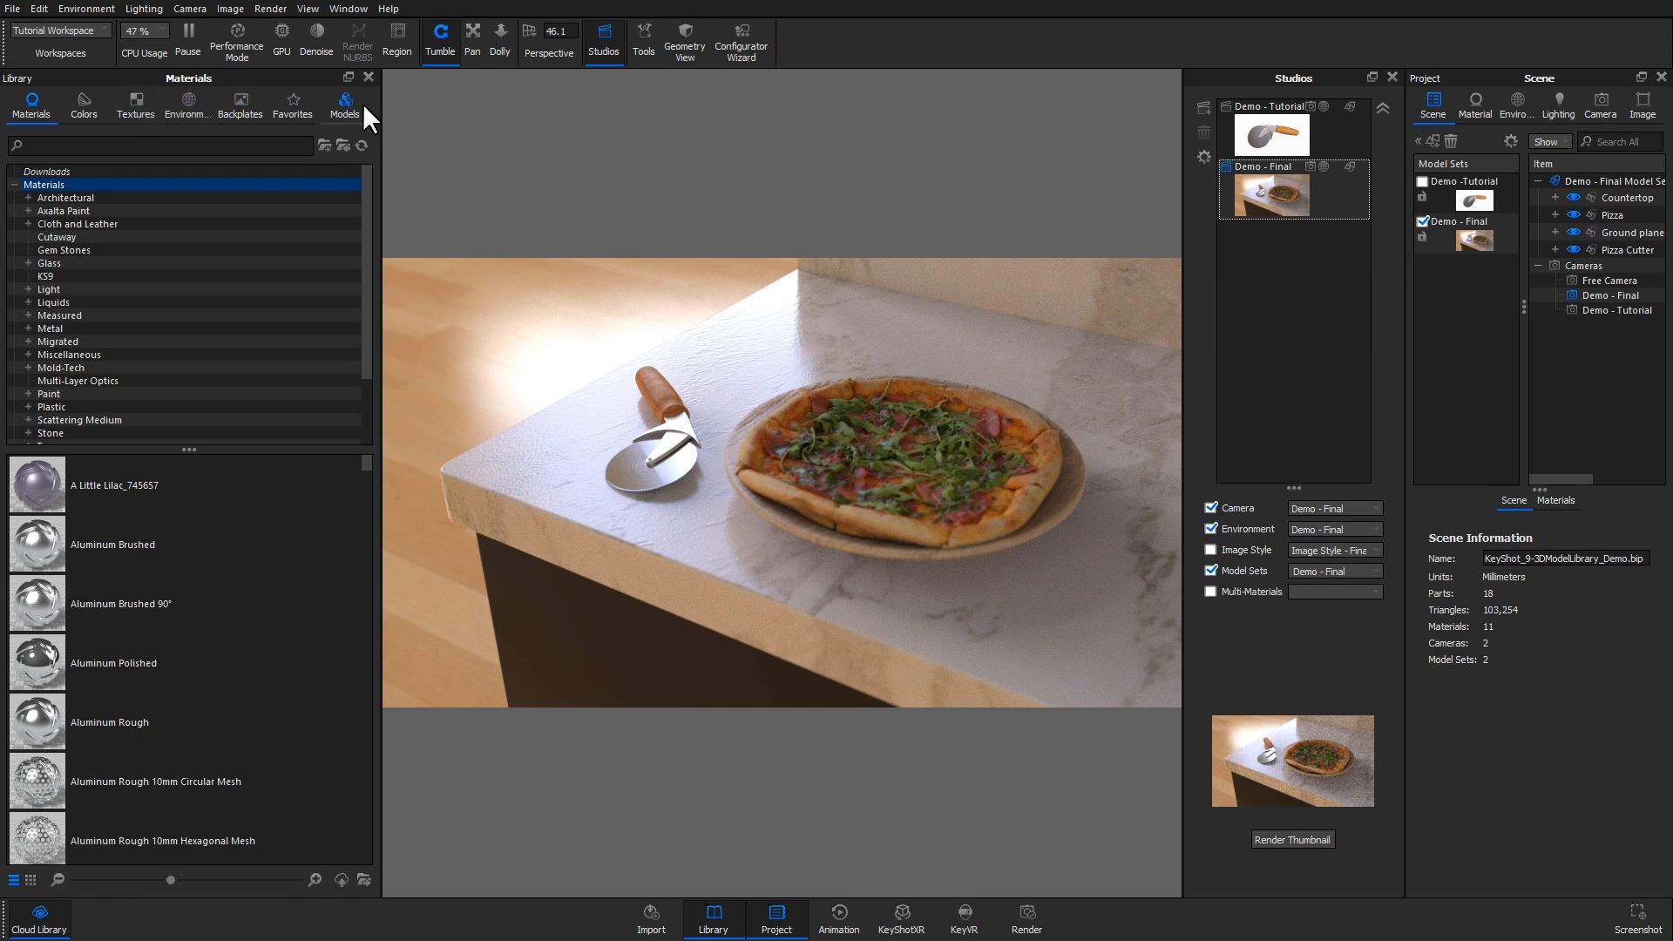
Show the empty Models > Downloads folder and cancel adding the scene as a library model
{"action": "left_click", "coordinate": [343, 105]}
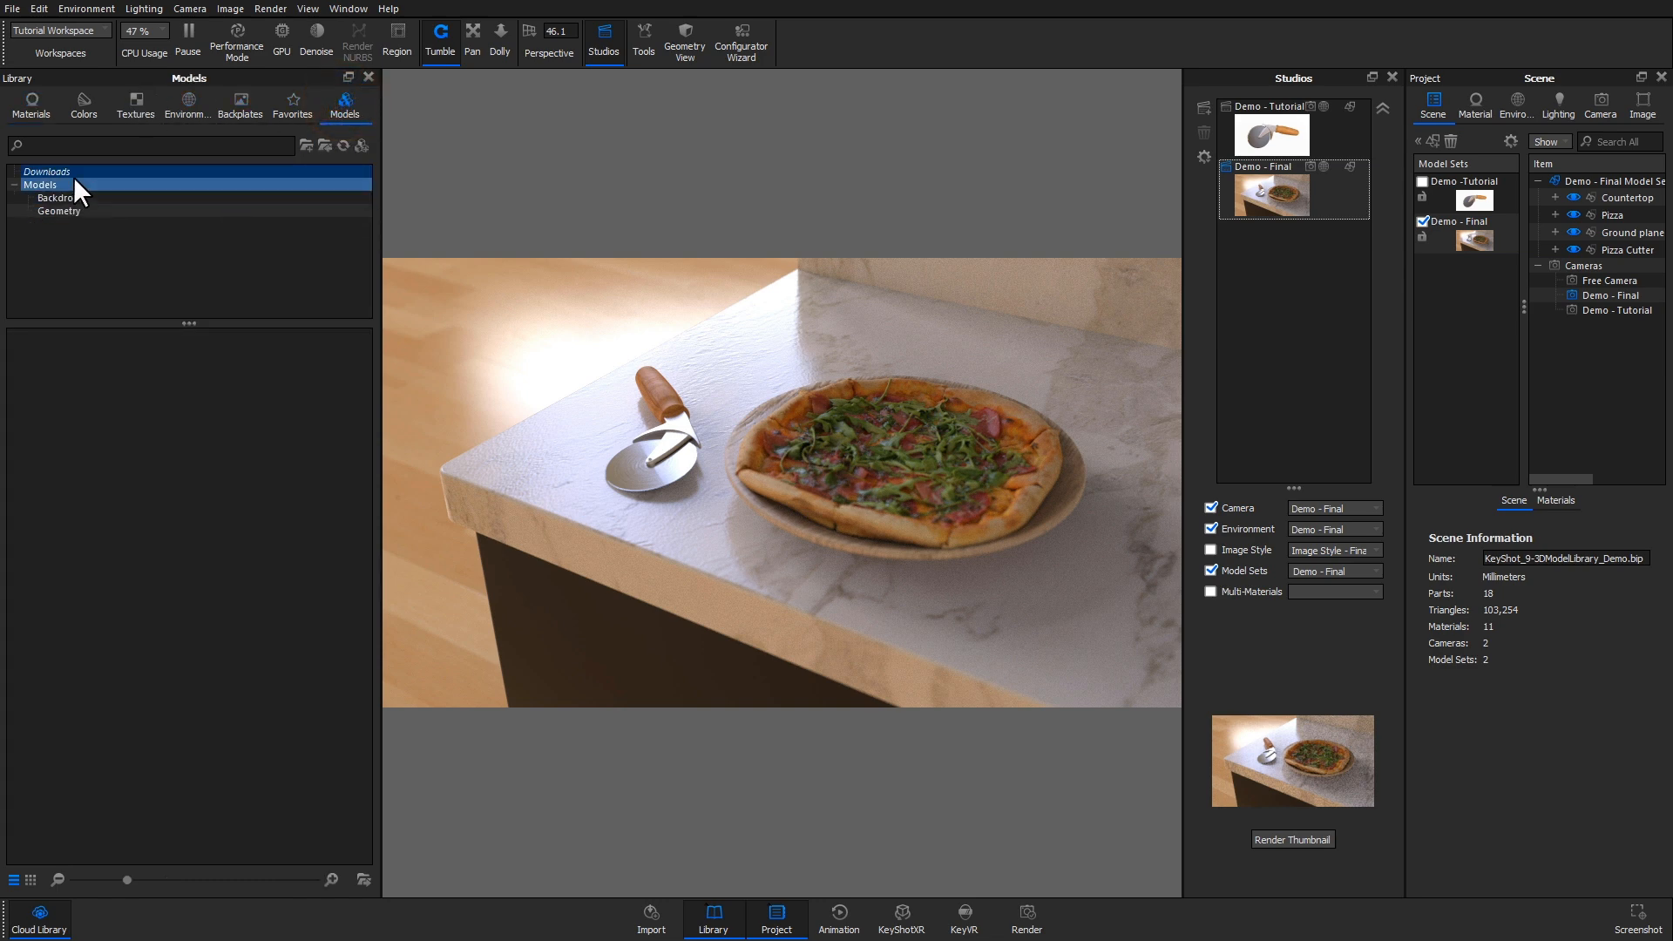
{"action": "left_click", "coordinate": [363, 144]}
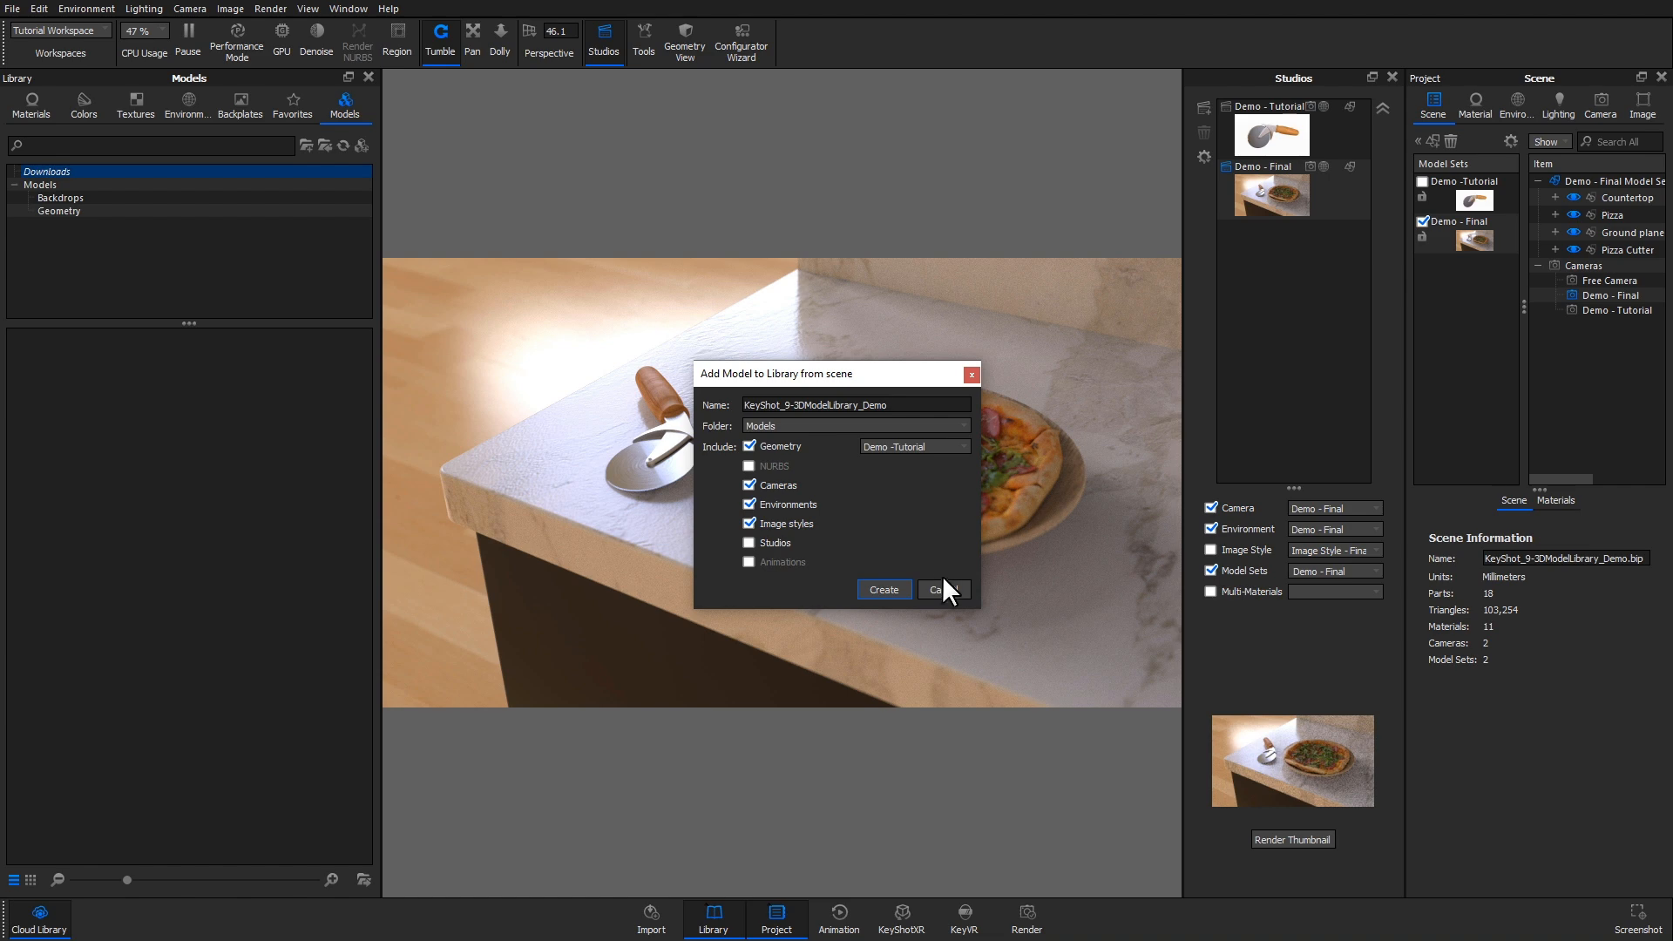
{"action": "left_click", "coordinate": [939, 589]}
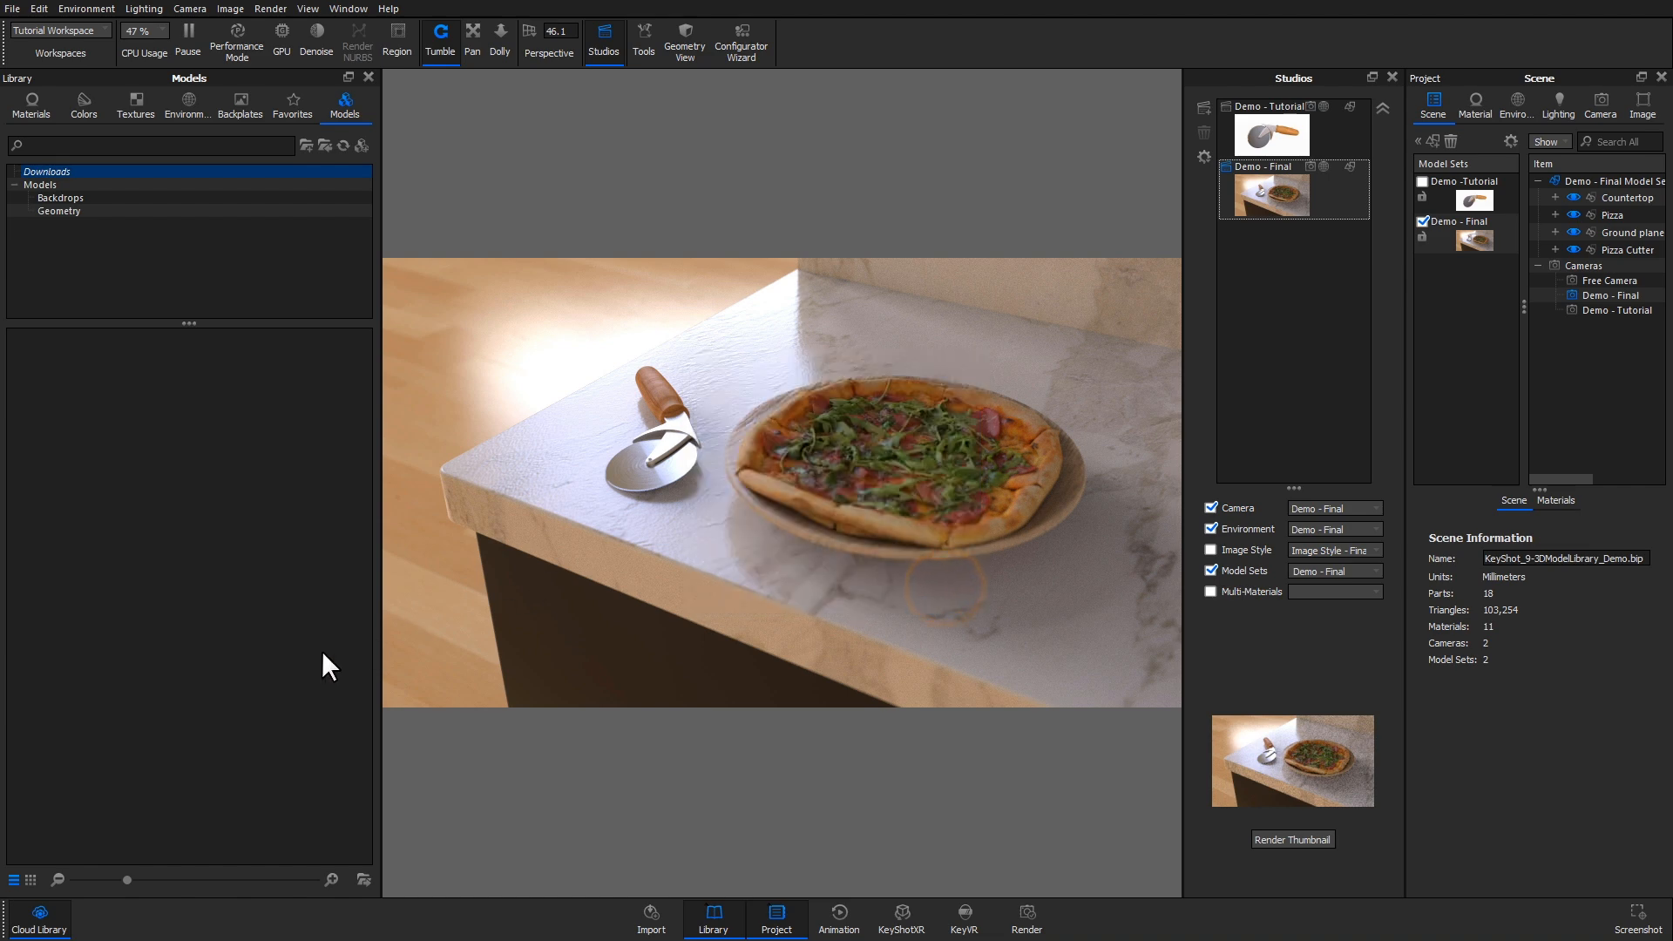
Browse the Cloud Library models to start downloading Countertop Pack and Wood Floor Pack
{"action": "left_click", "coordinate": [39, 917]}
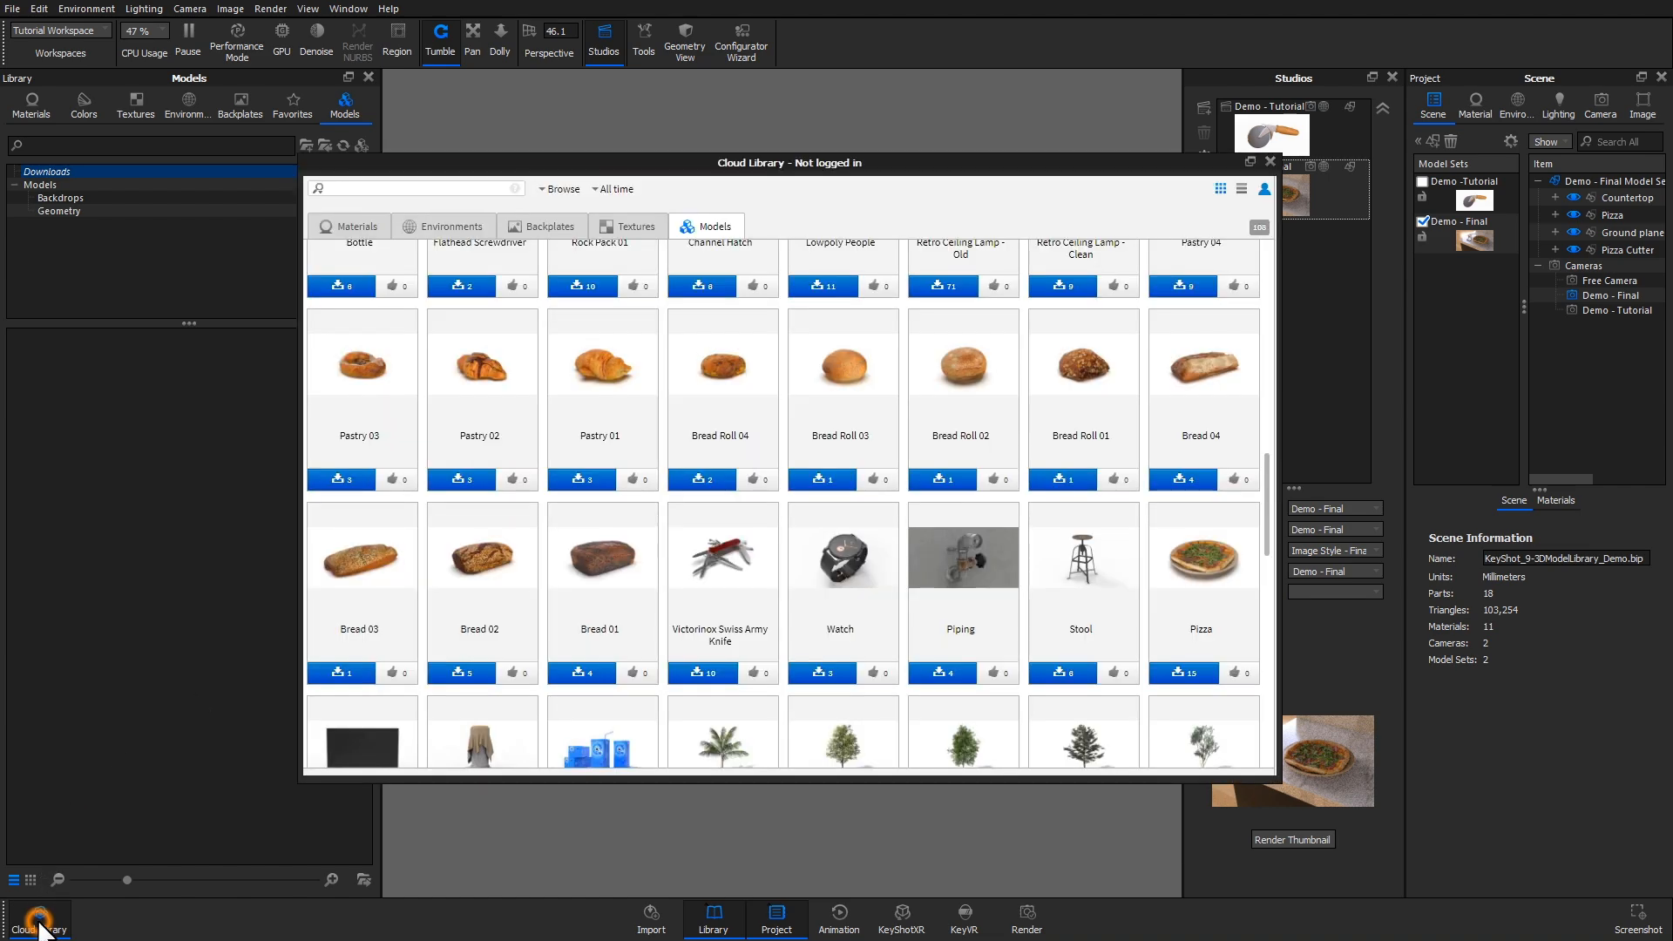
{"action": "mouse_move", "coordinate": [1259, 533]}
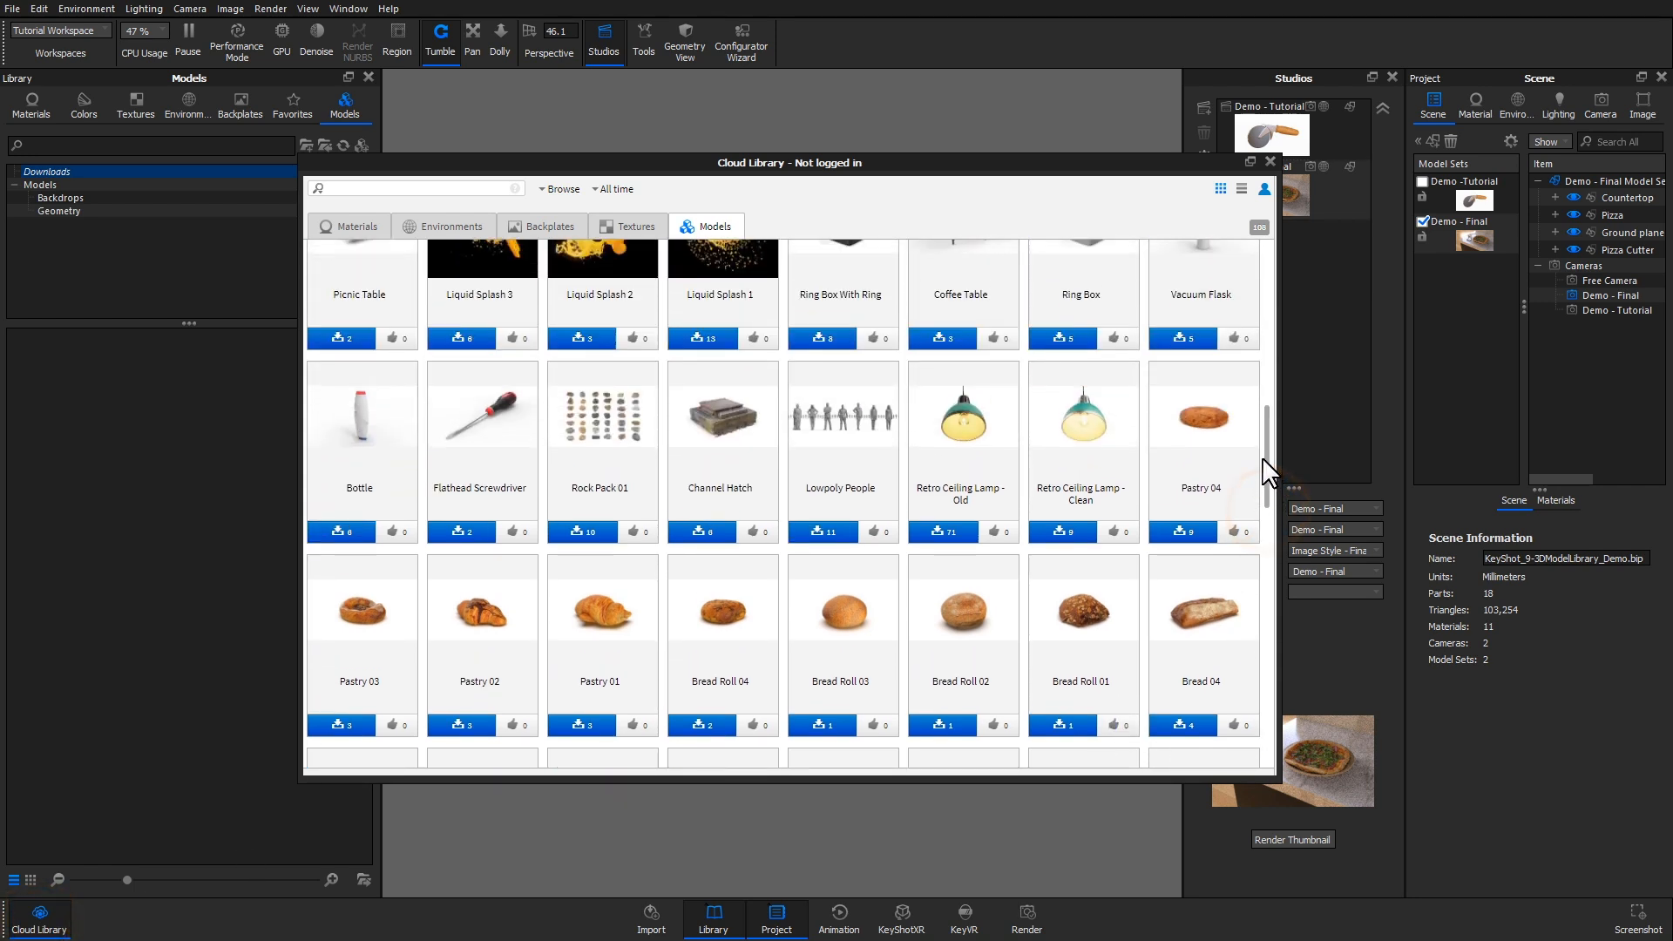
{"action": "scroll", "scroll_direction": "down", "scroll_amount": 3}
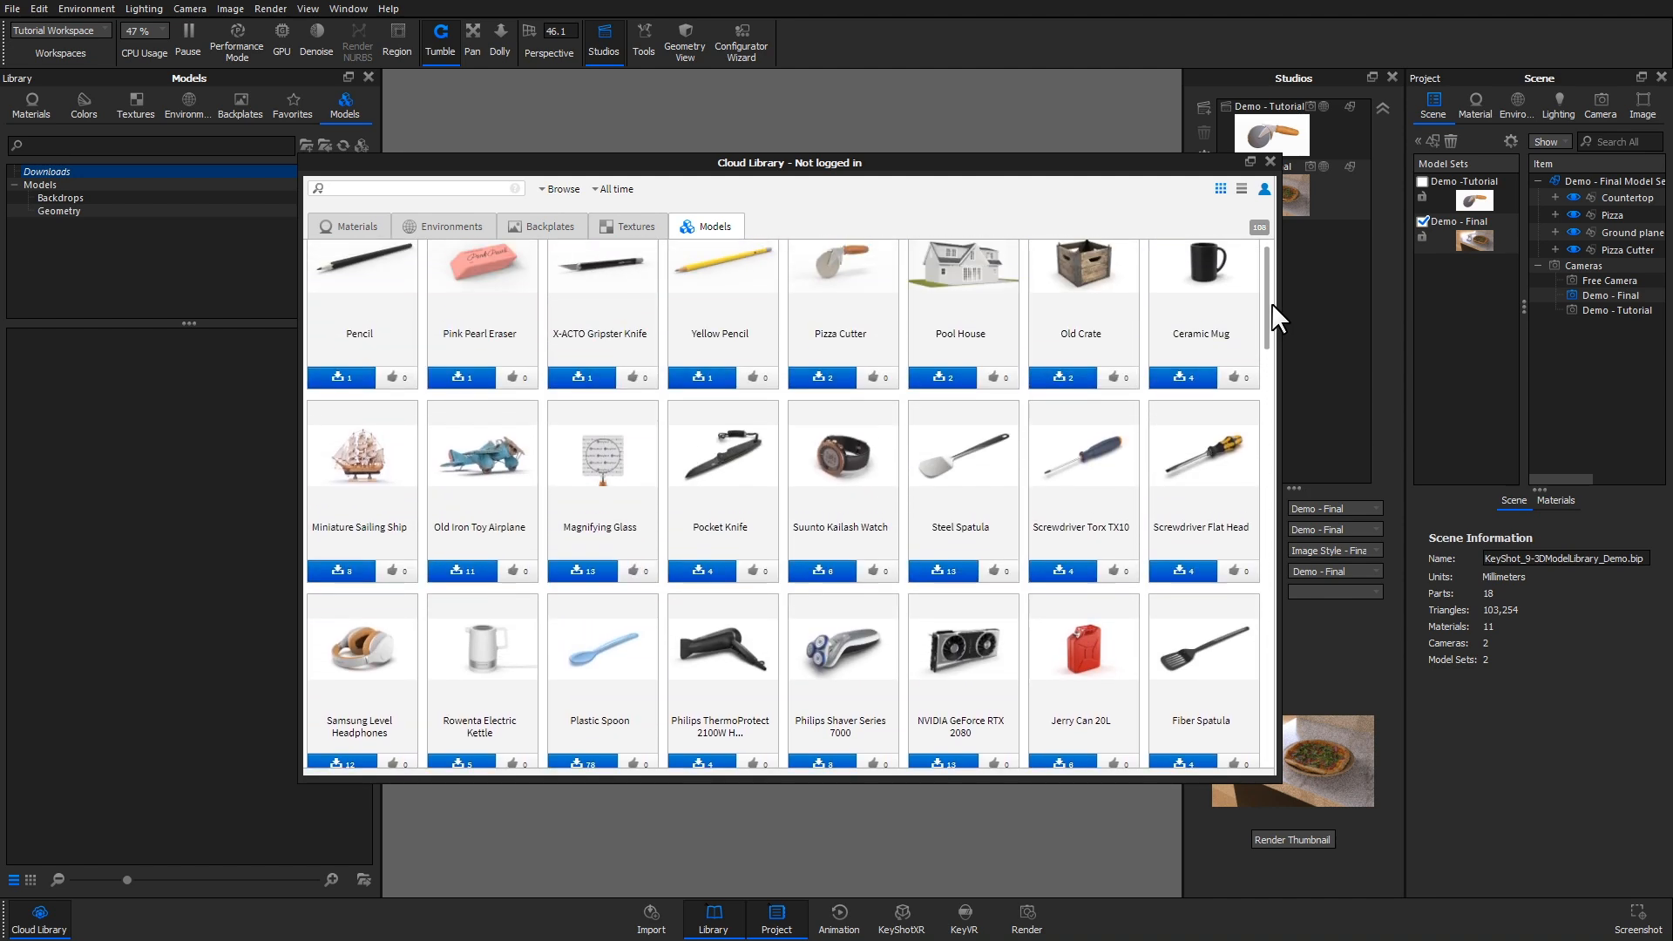
{"action": "scroll", "scroll_direction": "down", "scroll_amount": 3}
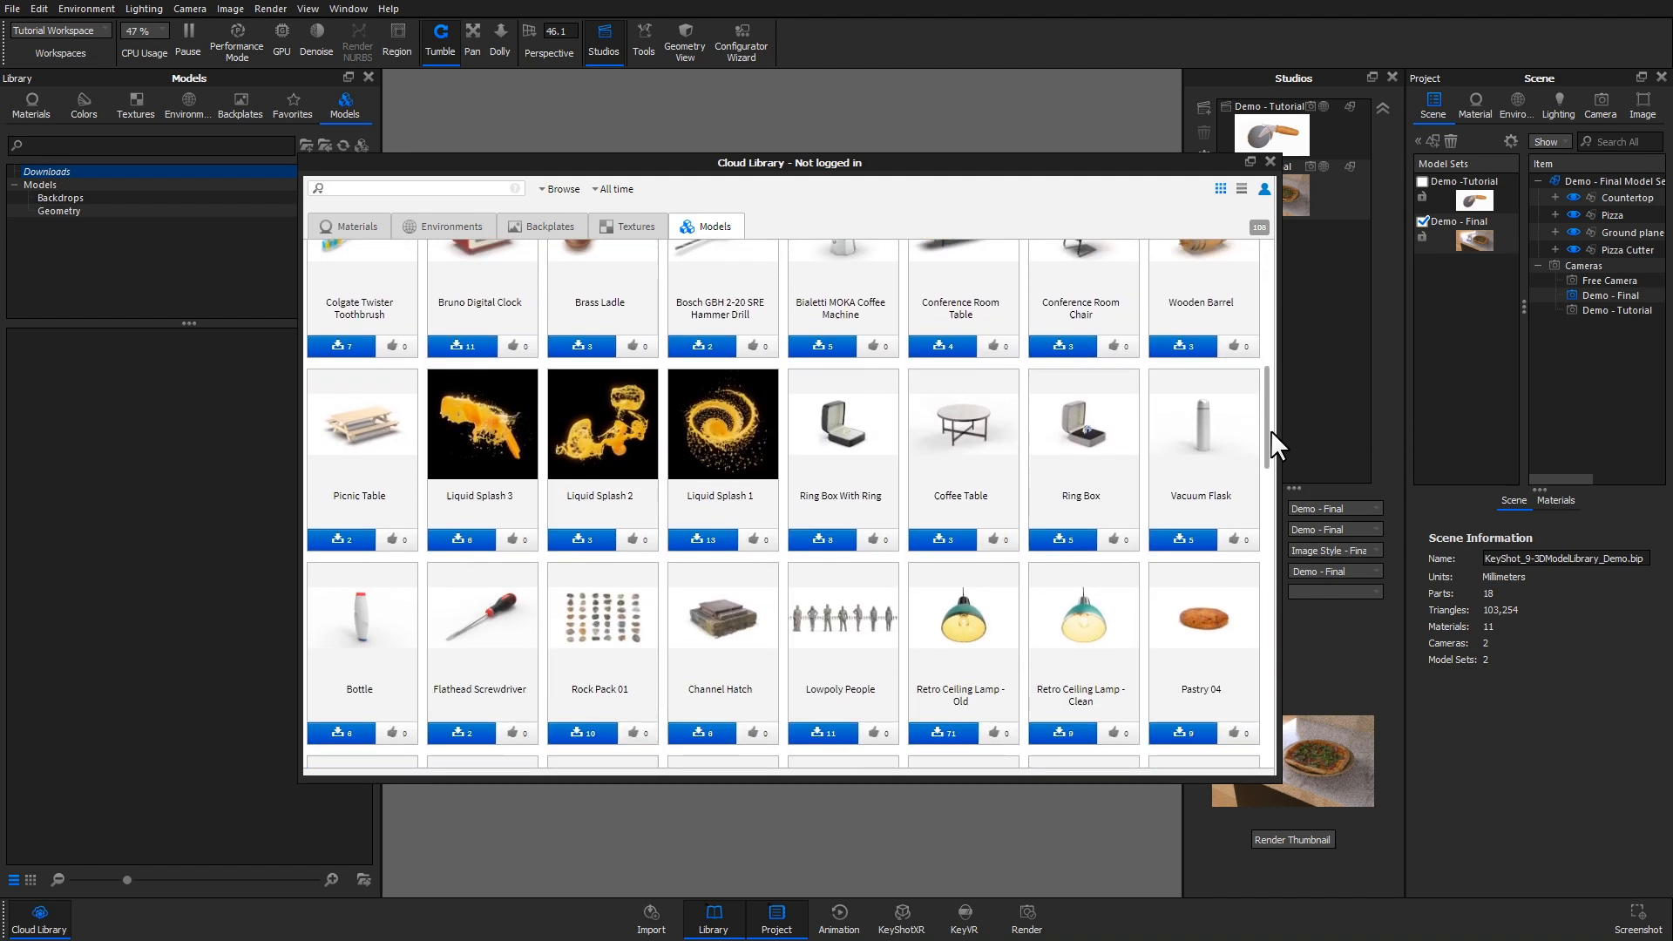
{"action": "scroll", "scroll_direction": "down", "scroll_amount": 3}
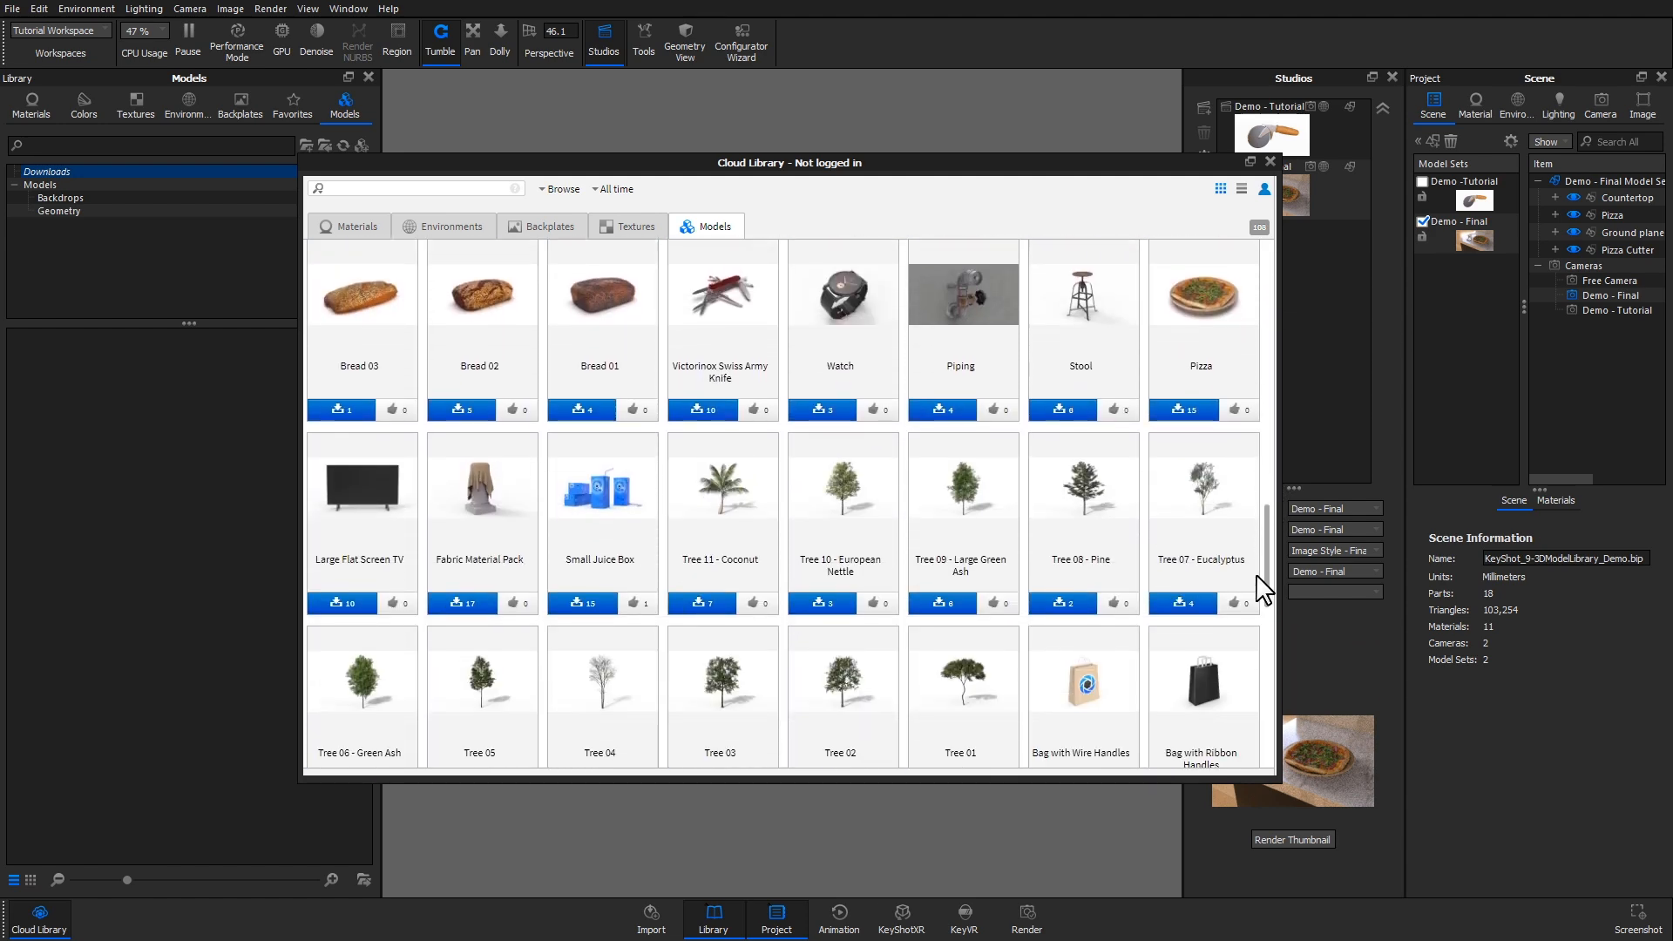
{"action": "scroll", "scroll_direction": "down", "scroll_amount": 3}
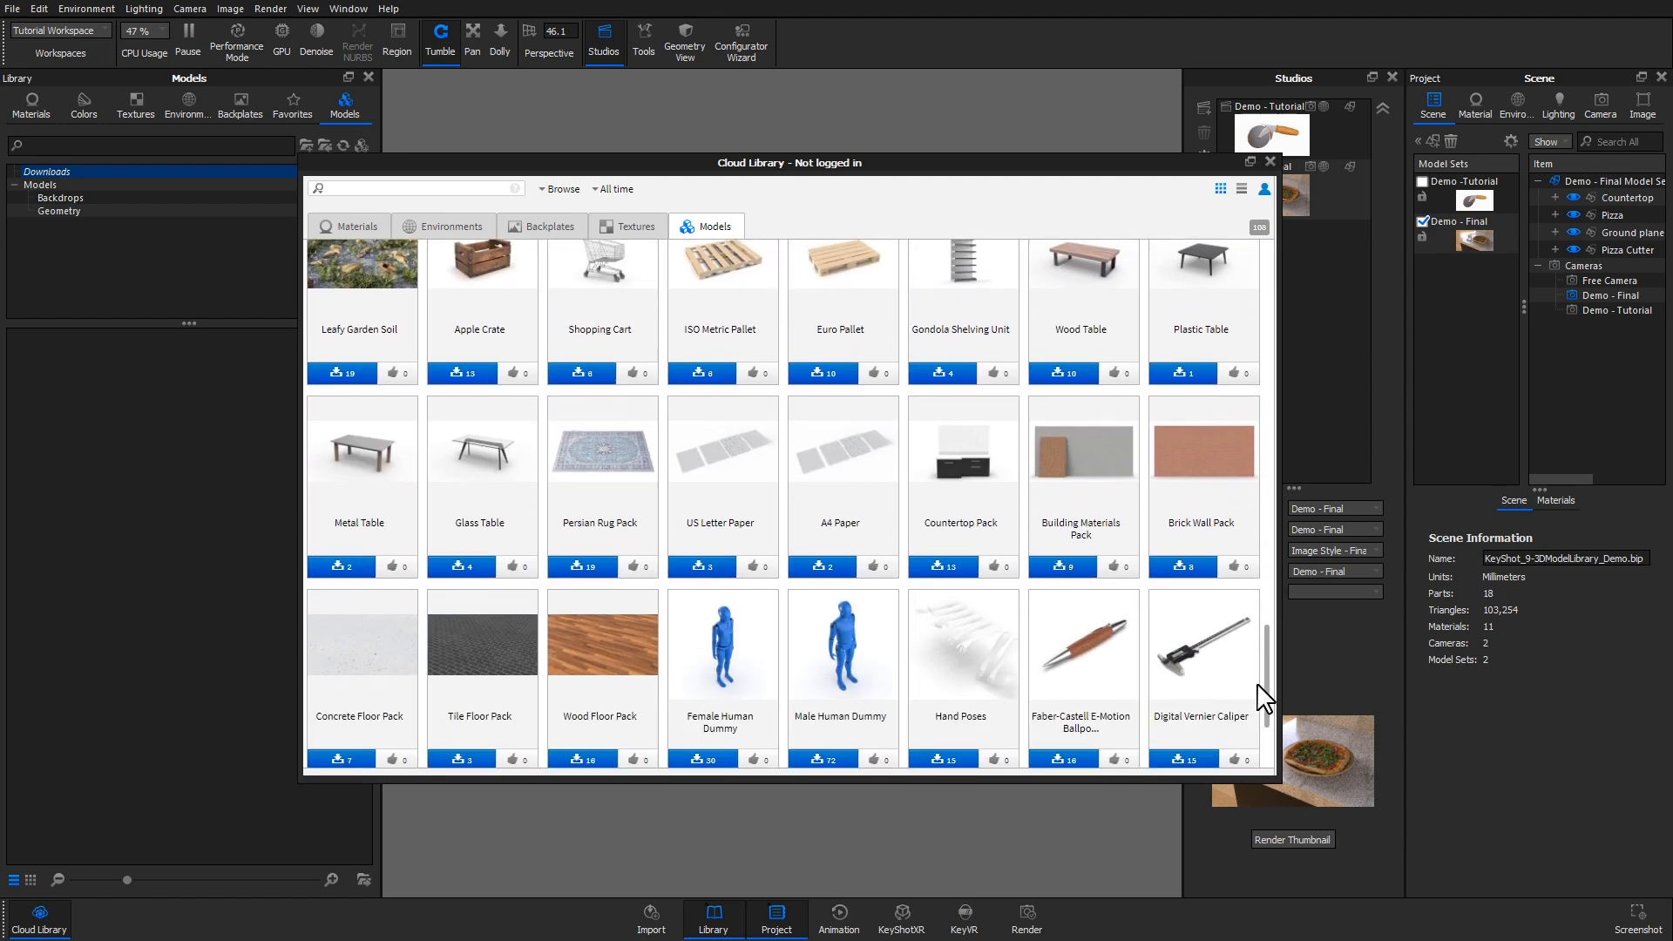
{"action": "scroll", "scroll_direction": "down", "scroll_amount": 3}
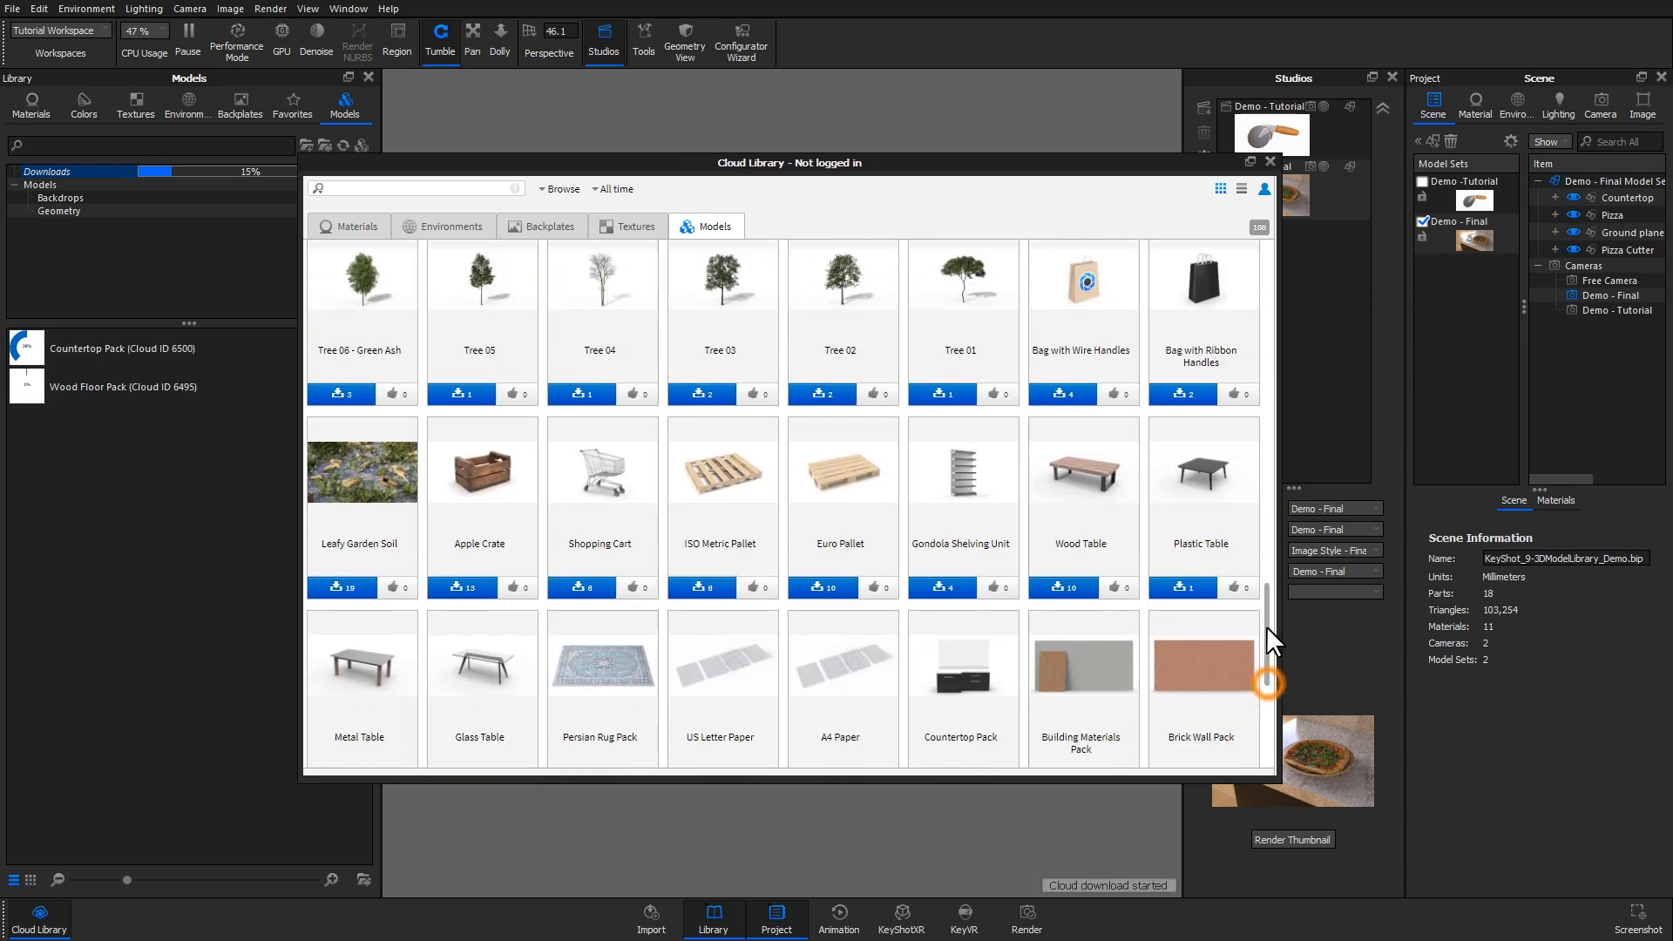
Download the Pizza model from Cloud Library and close the window
{"action": "scroll", "scroll_direction": "down", "scroll_amount": 3}
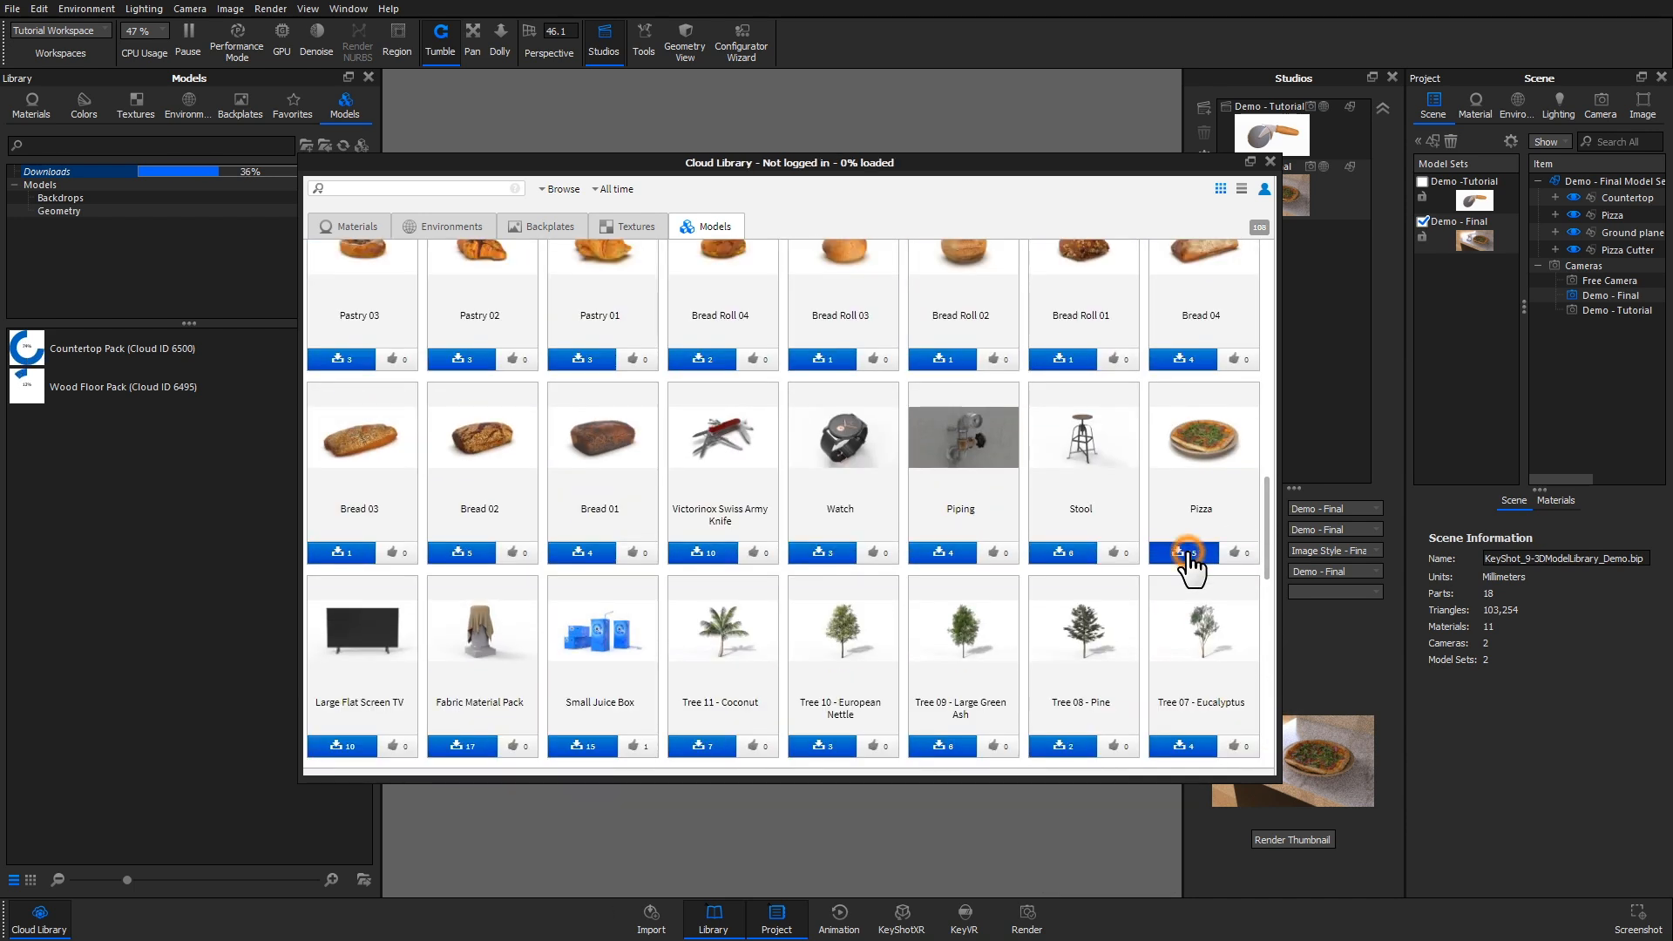
{"action": "left_click", "coordinate": [1178, 551]}
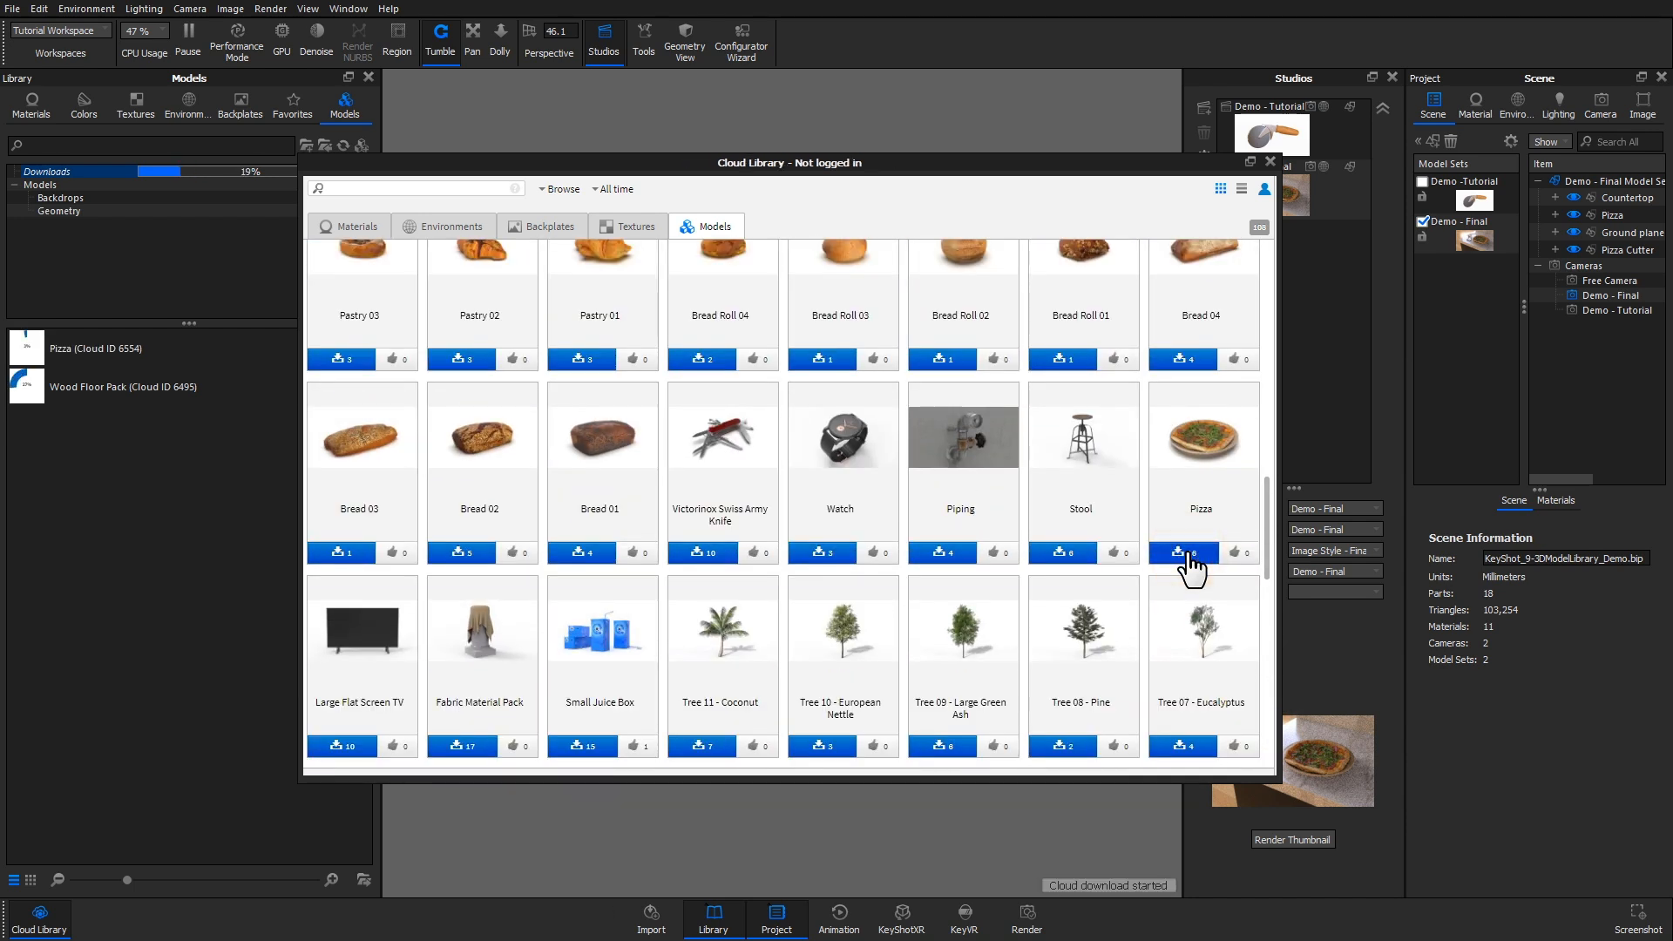
{"action": "left_click", "coordinate": [1270, 162]}
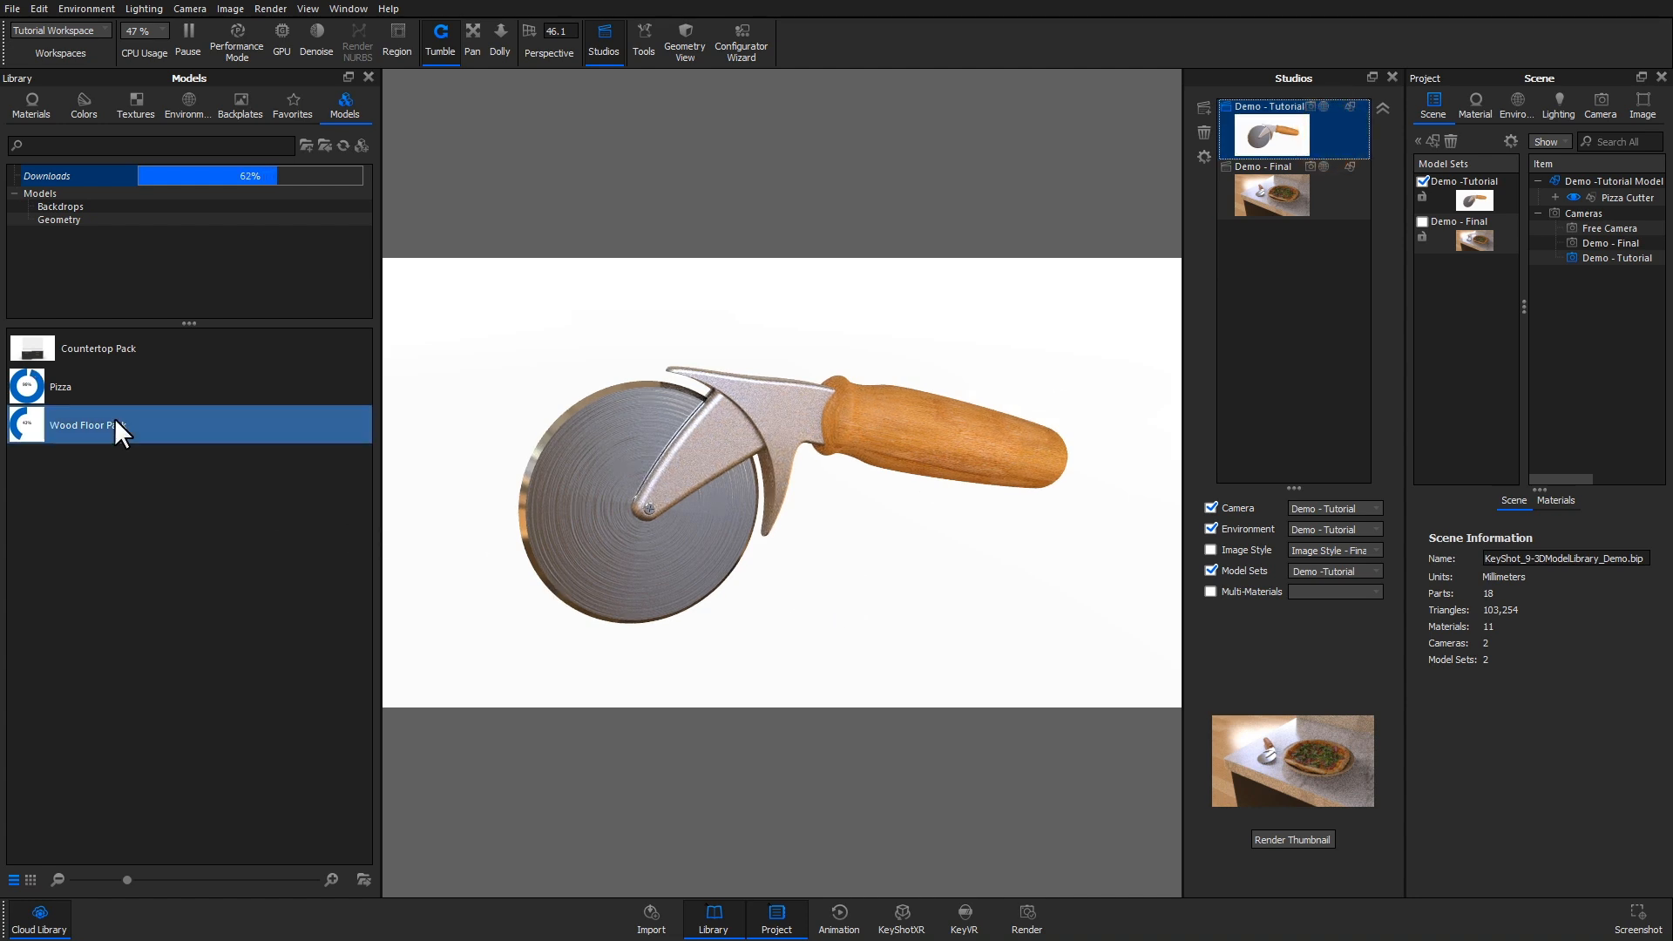
Add the downloaded Countertop Pack model to the scene
{"action": "right_click", "coordinate": [117, 425]}
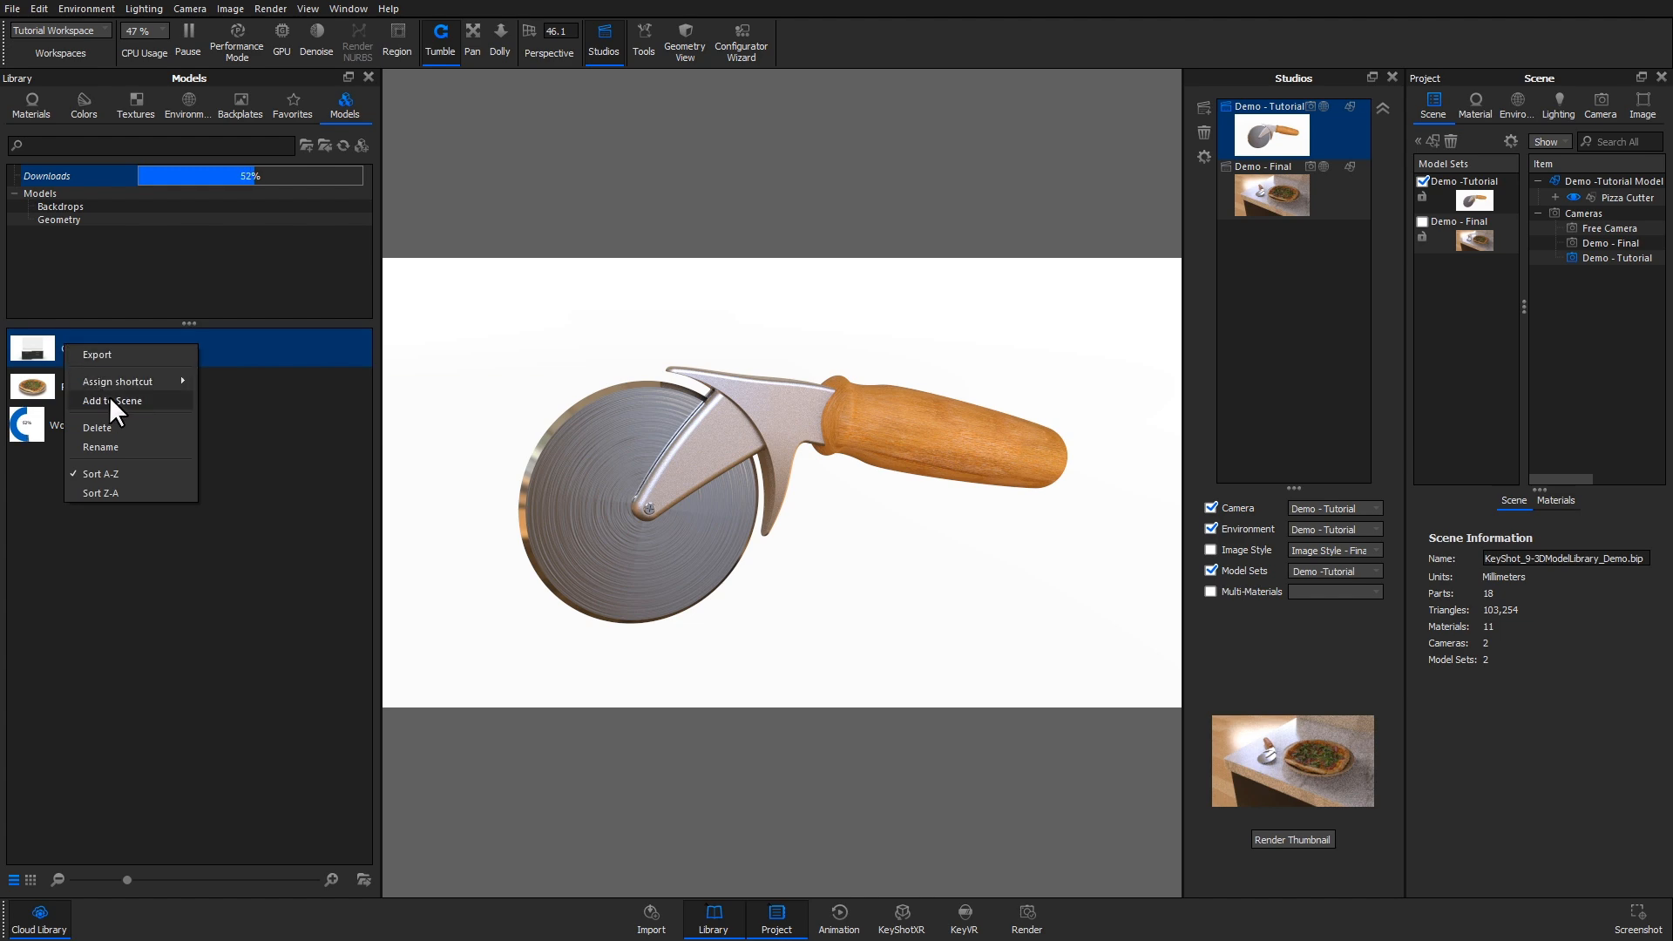
{"action": "left_click", "coordinate": [110, 401]}
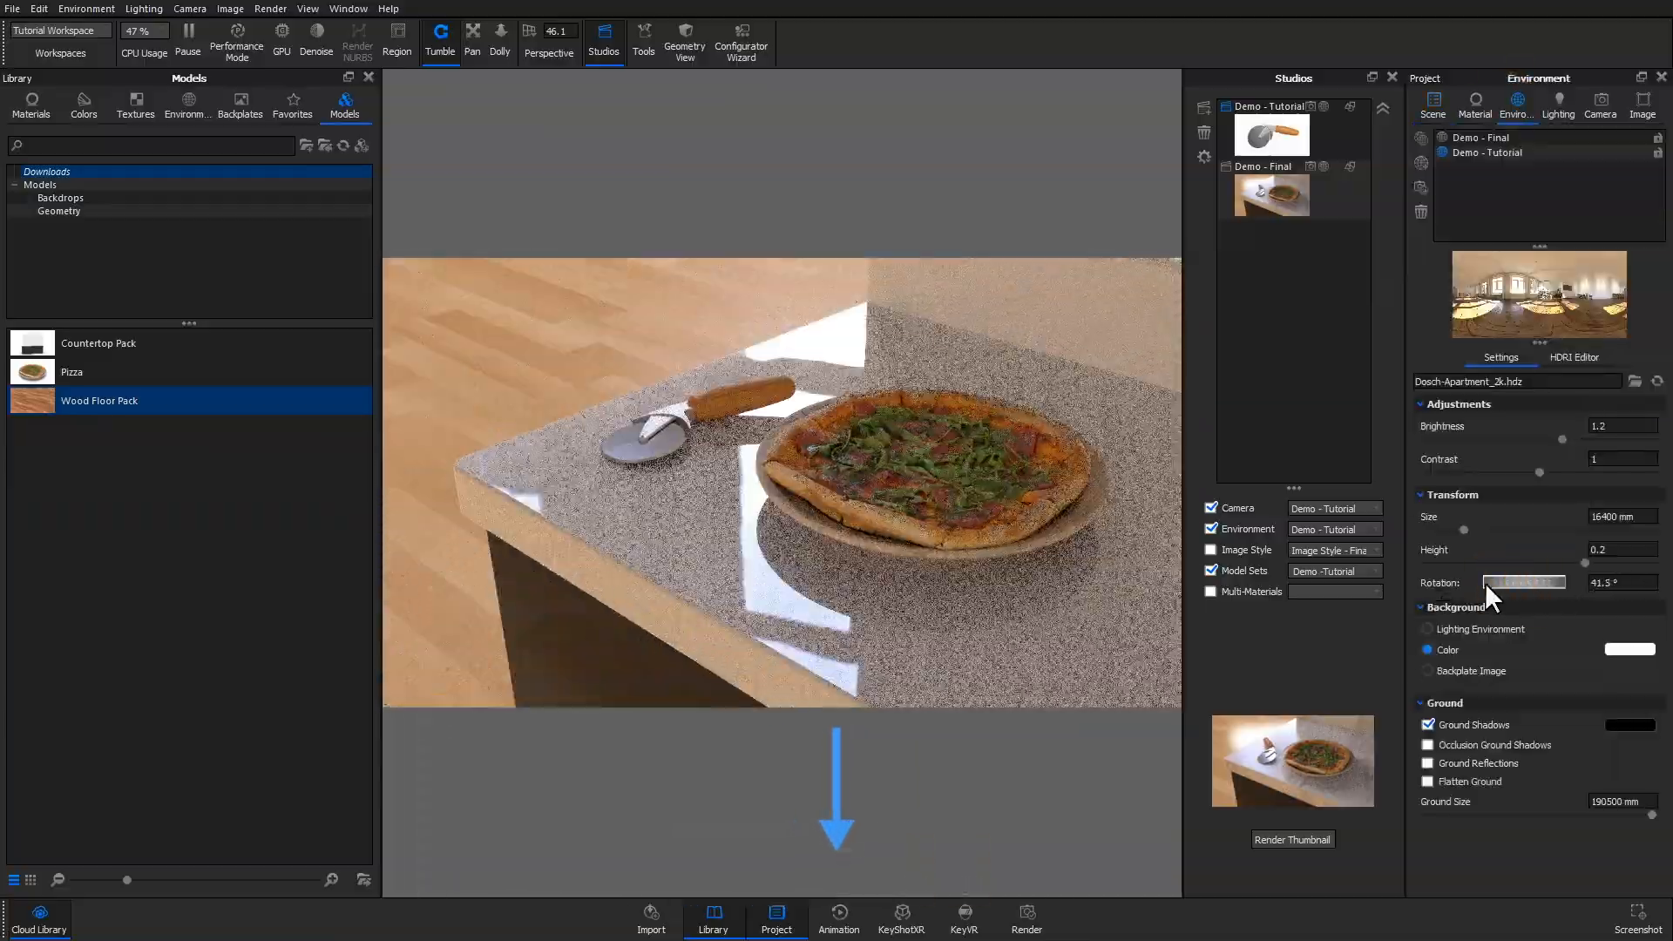
Check the camera settings, then bring up the countertop's material settings
{"action": "left_click", "coordinate": [1599, 106]}
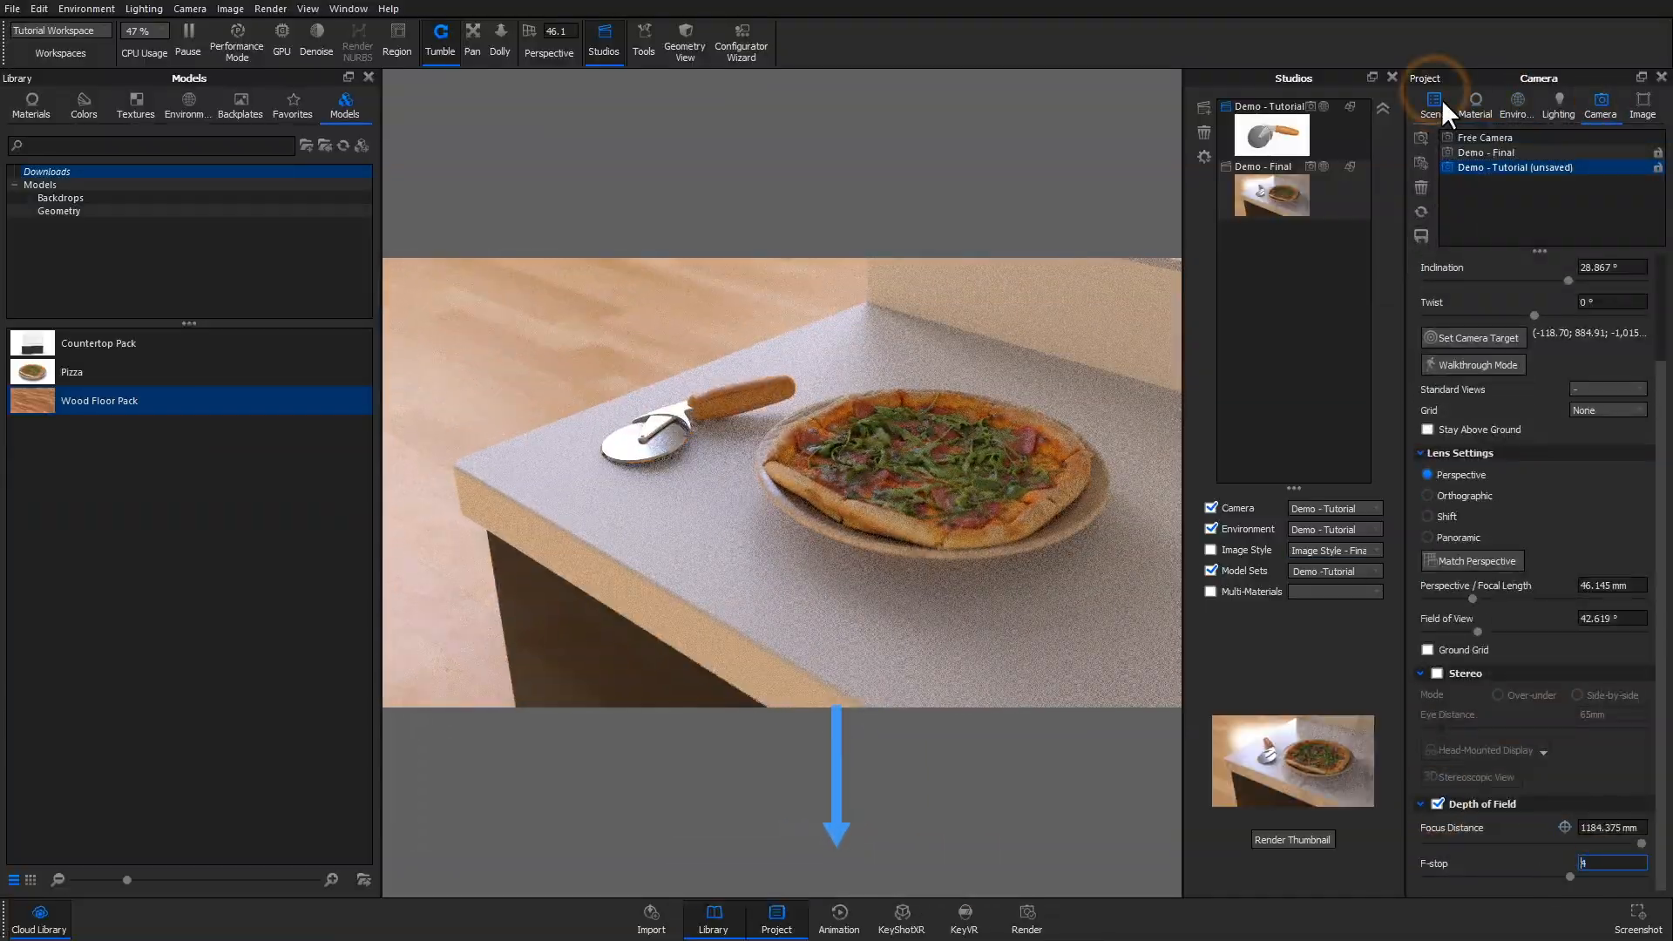
{"action": "left_click", "coordinate": [1475, 107]}
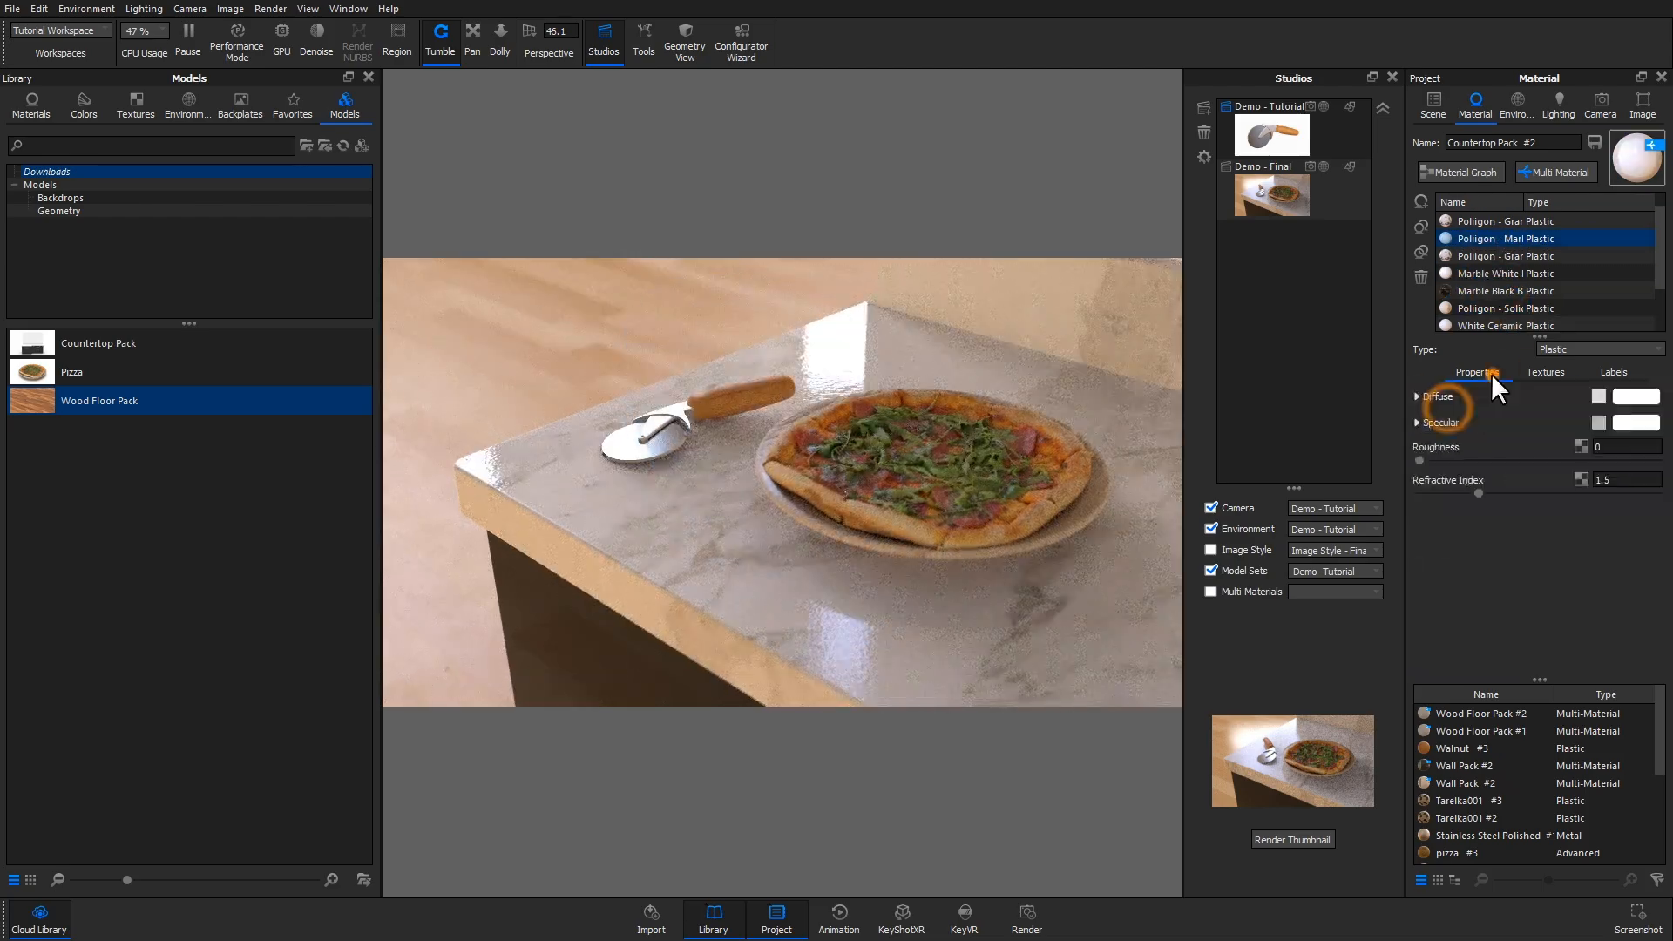